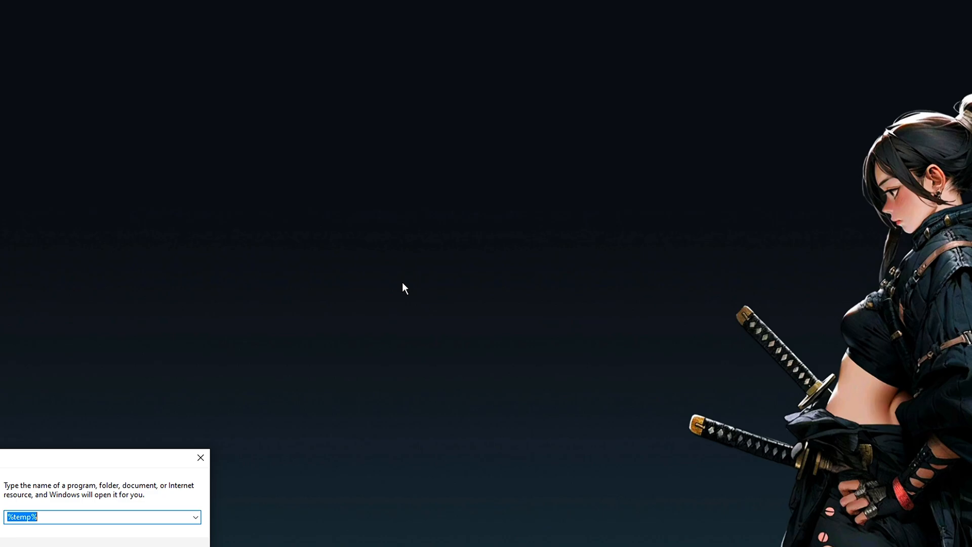
# Run the gpedit.msc command from the Windows Run box.
pyautogui.write('gpedit.')
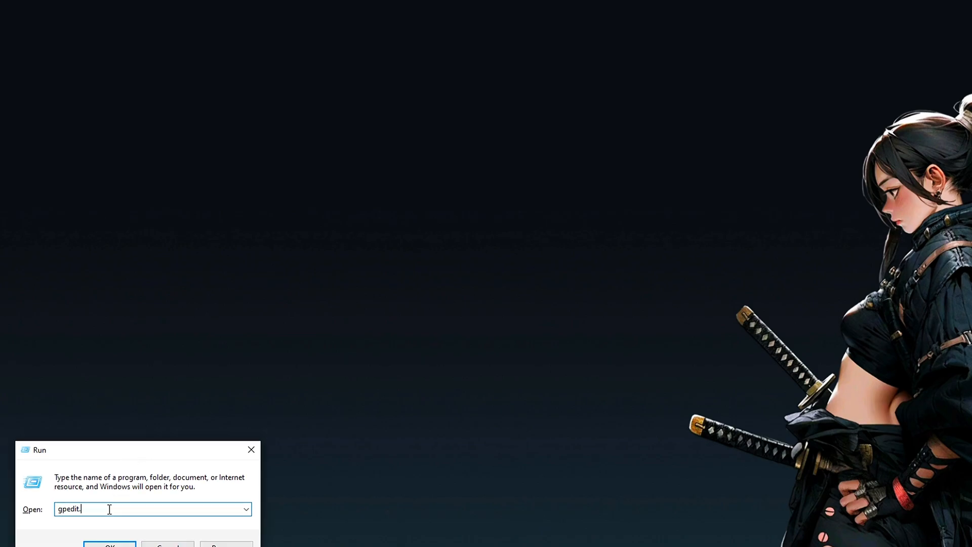
pyautogui.write('msc')
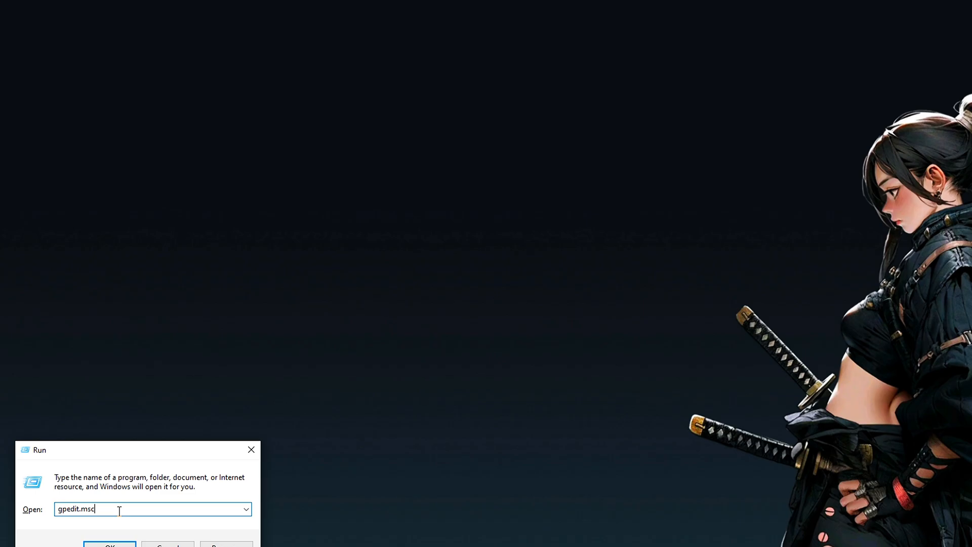
pyautogui.press('Enter')
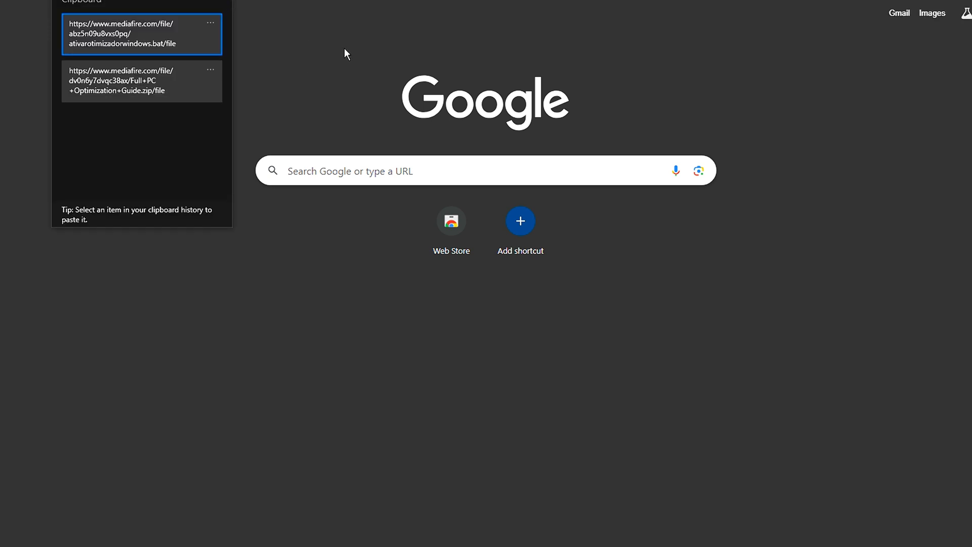
# Download ativarotimizadorwindows.bat from MediaFire and save it to Downloads.
pyautogui.click(123, 34)
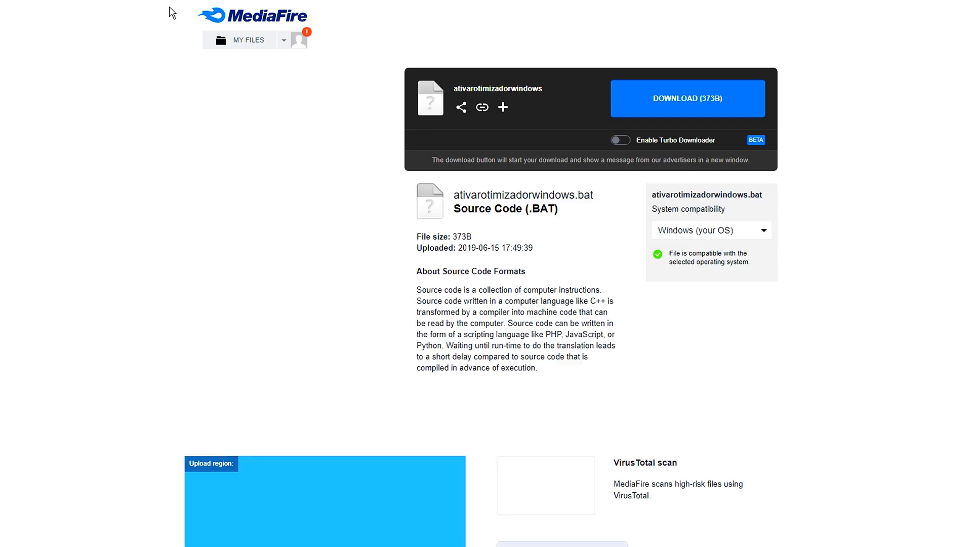
pyautogui.click(688, 99)
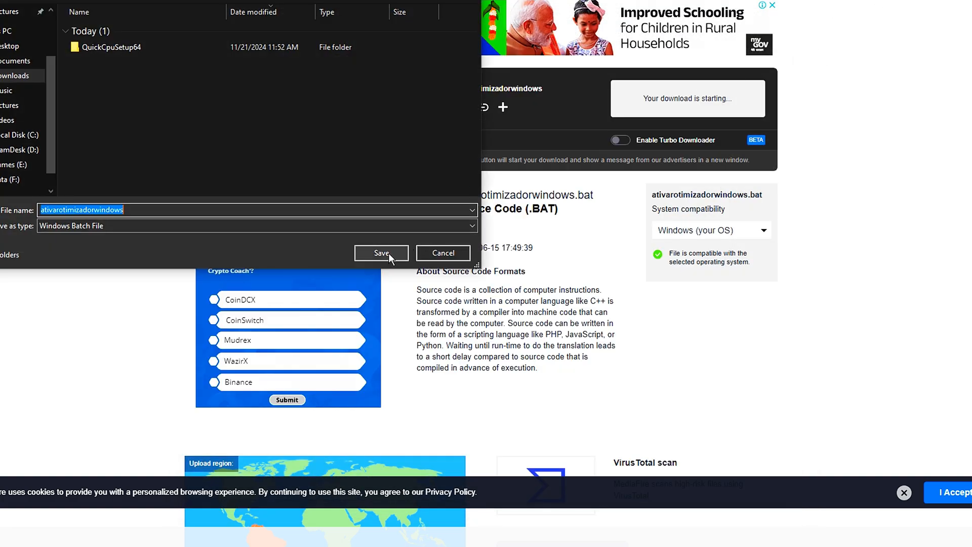
pyautogui.click(382, 252)
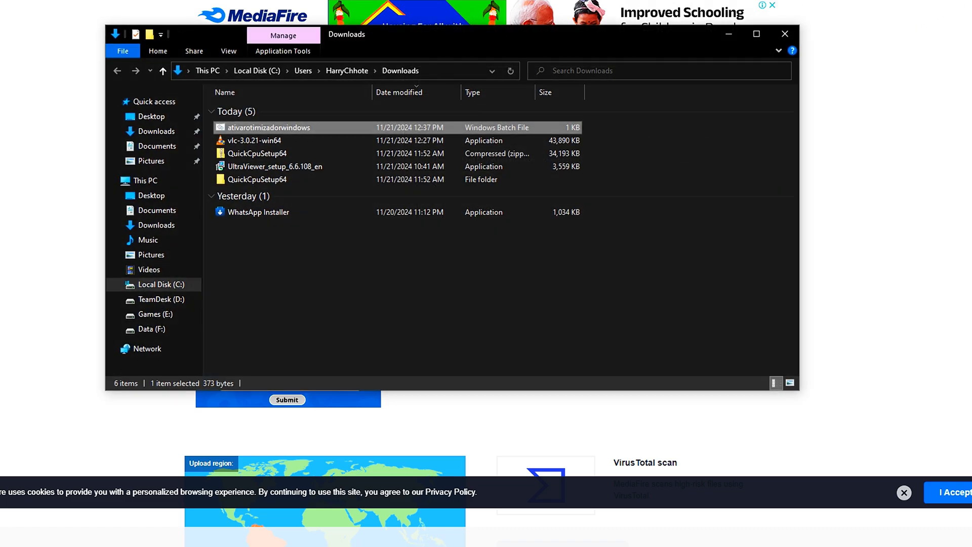
# Run ativarotimizadorwindows.bat as administrator and approve the User Account Control prompt.
pyautogui.rightClick(269, 127)
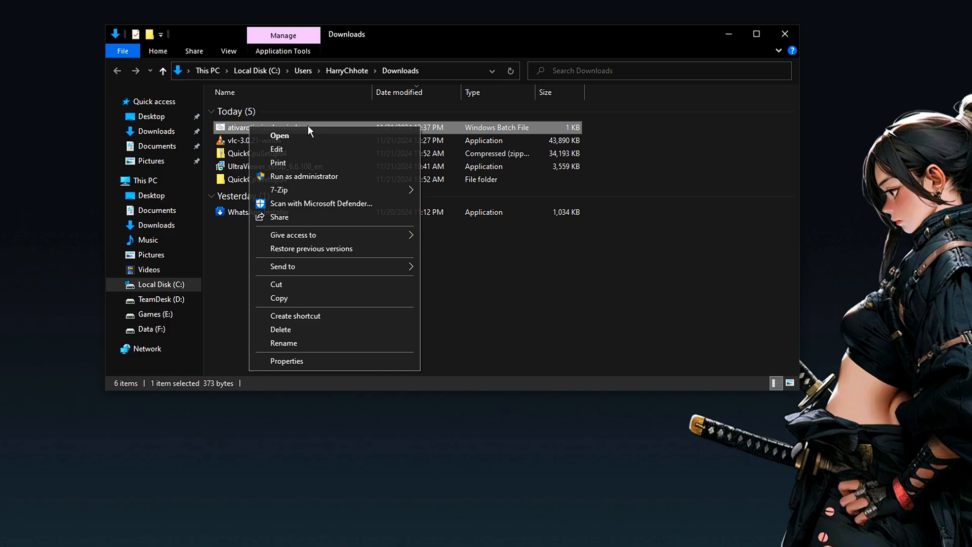
pyautogui.click(565, 273)
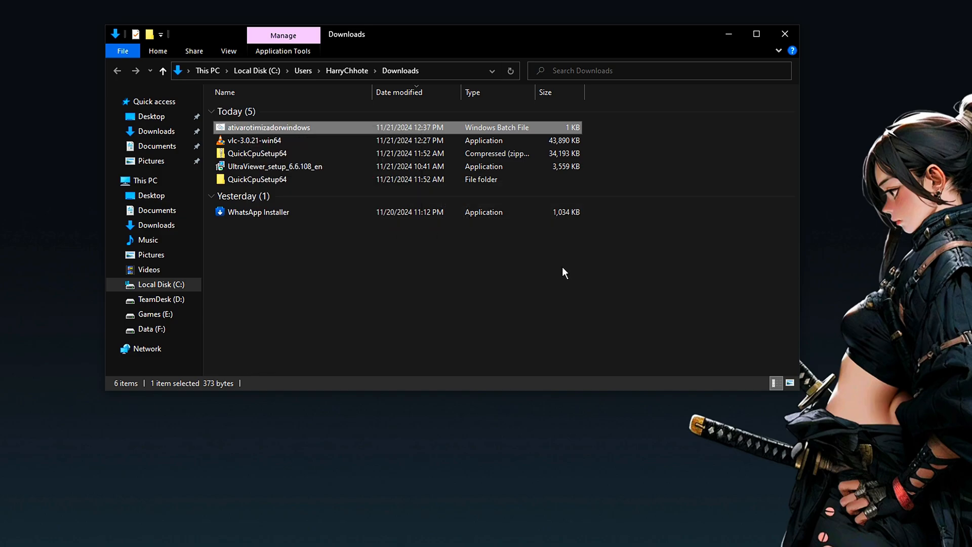
pyautogui.rightClick(247, 129)
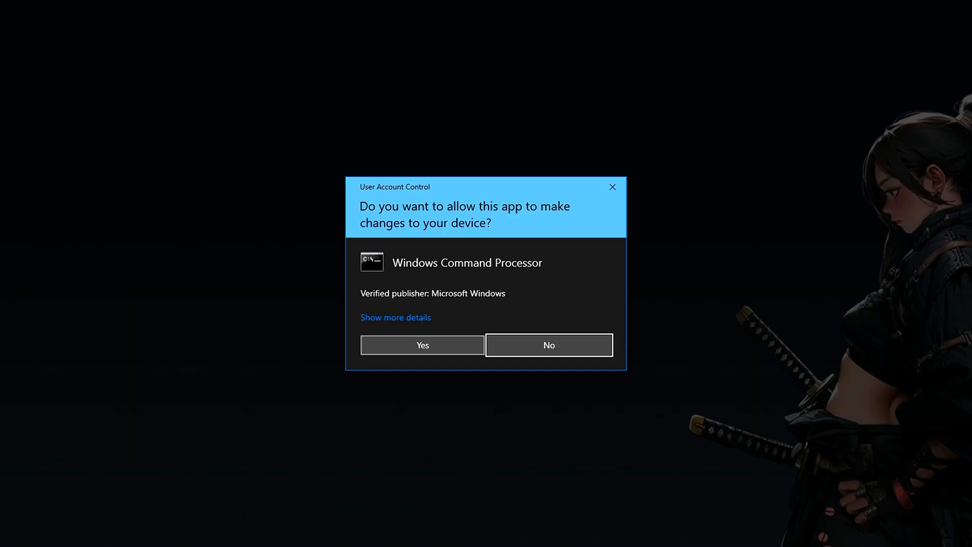
pyautogui.click(422, 345)
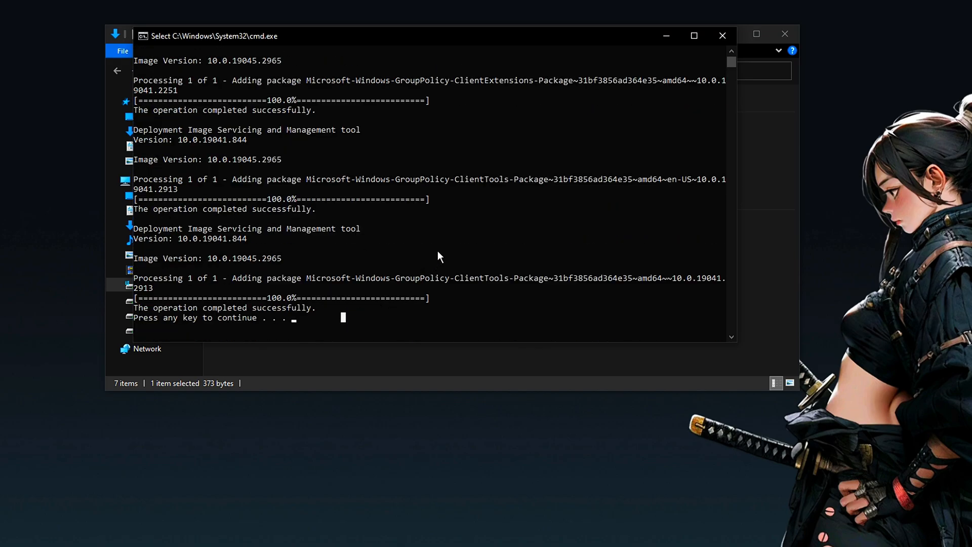
pyautogui.moveTo(698, 161)
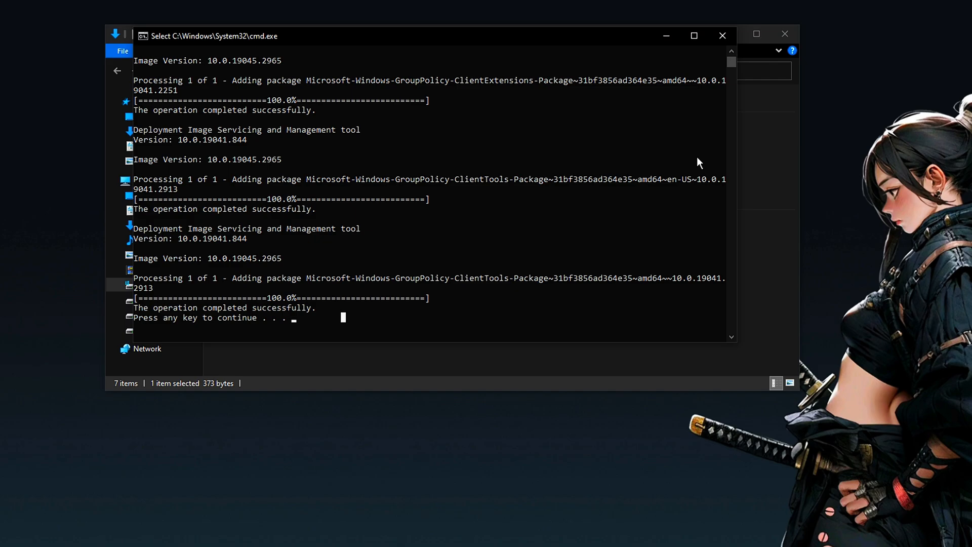
pyautogui.moveTo(722, 36)
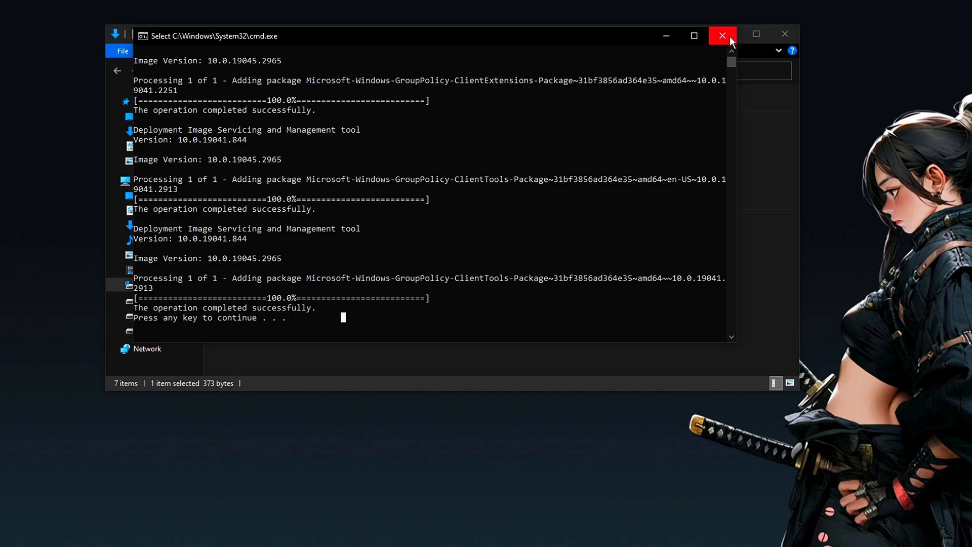
pyautogui.moveTo(722, 36)
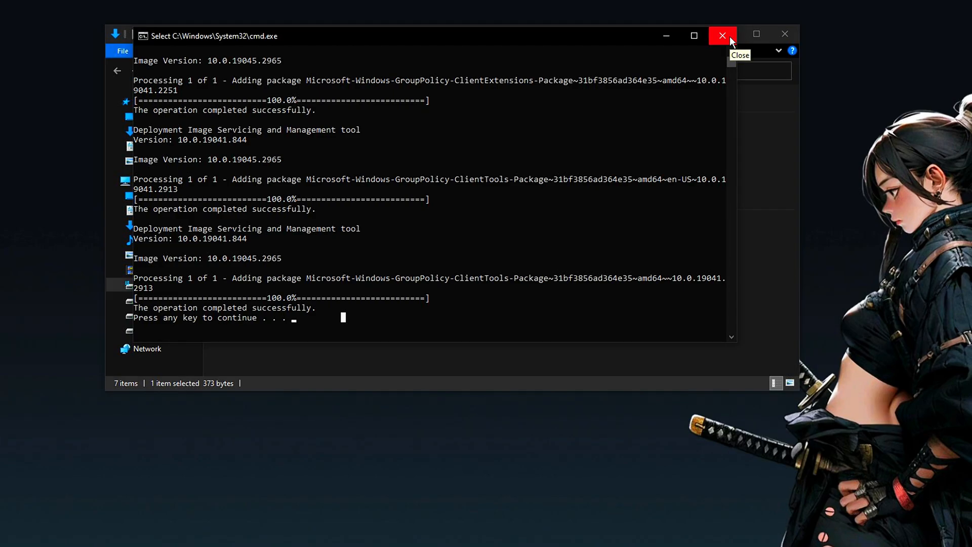
# Close the installer console and open Computer Configuration > Windows Settings > Policy-based QoS.
pyautogui.click(722, 35)
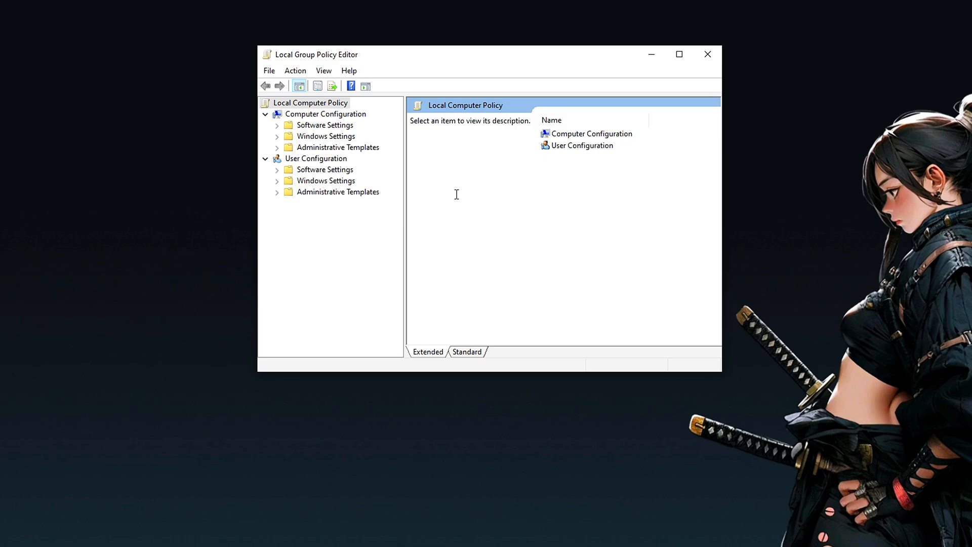
pyautogui.click(338, 147)
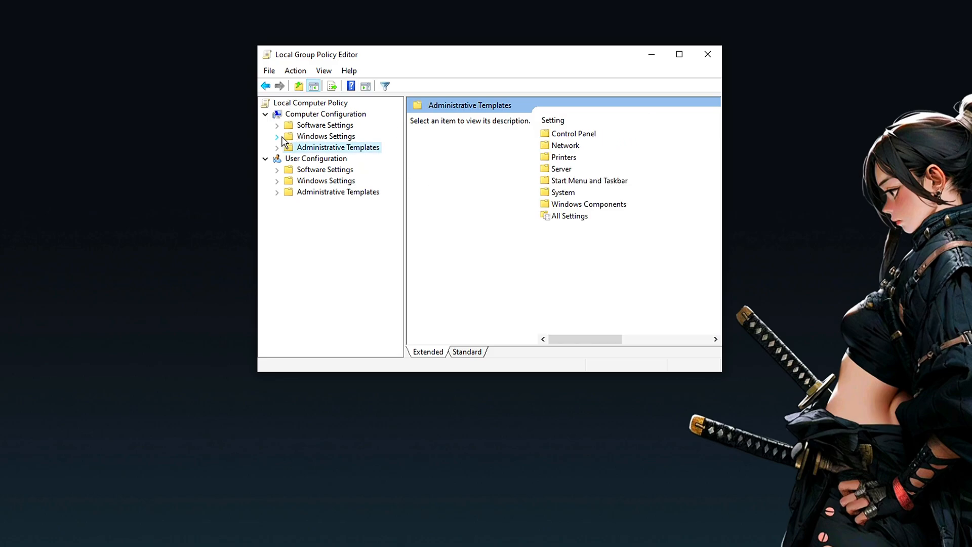
pyautogui.click(277, 136)
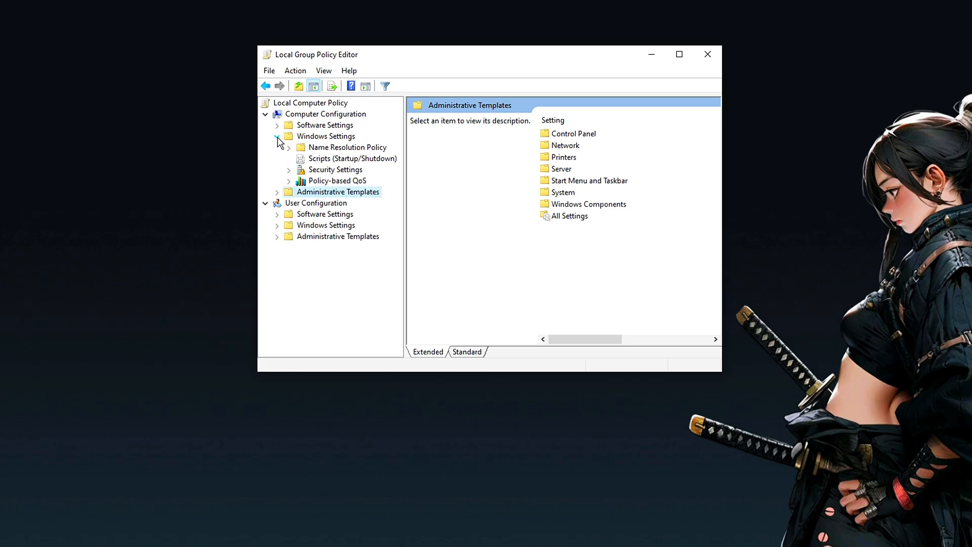
pyautogui.click(337, 180)
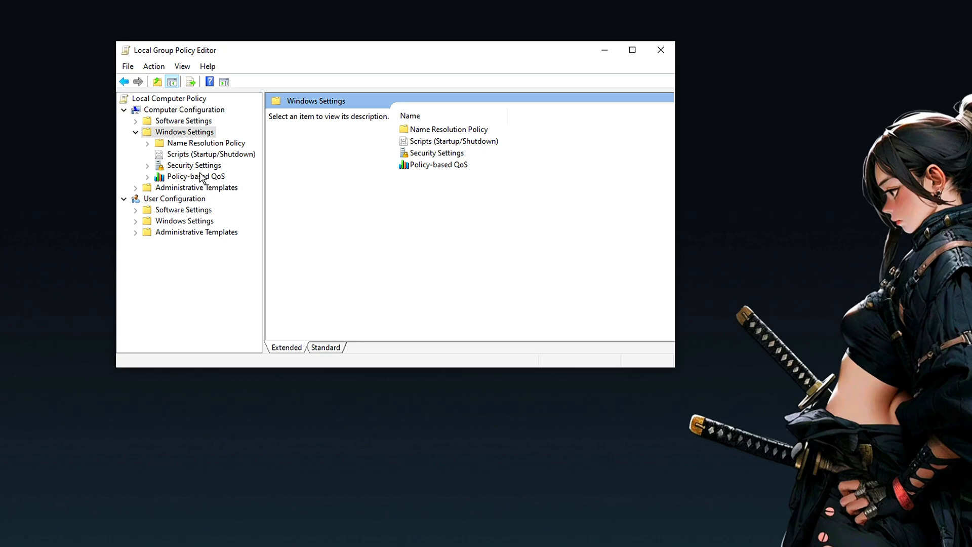
pyautogui.click(191, 177)
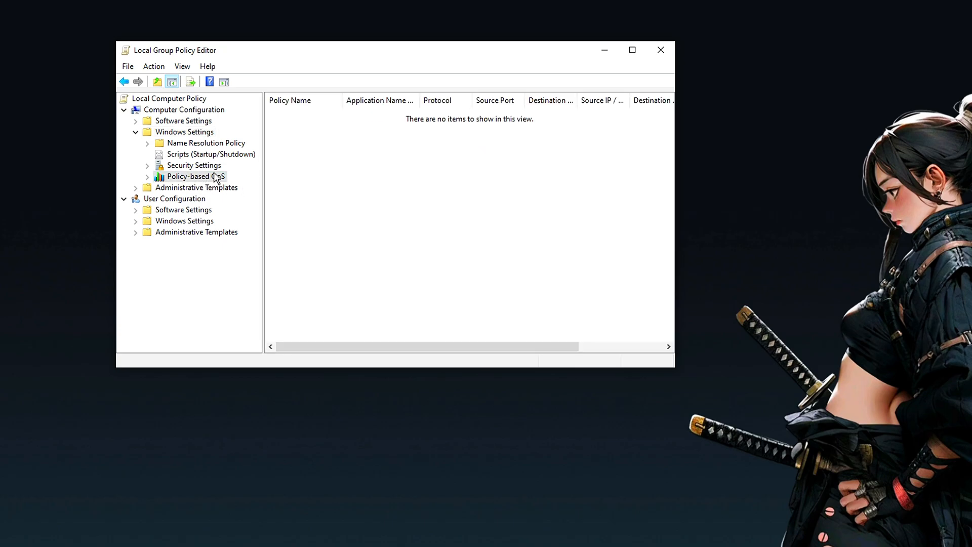
# Create a new Policy-based QoS policy and name it AppPlayer.
pyautogui.rightClick(302, 140)
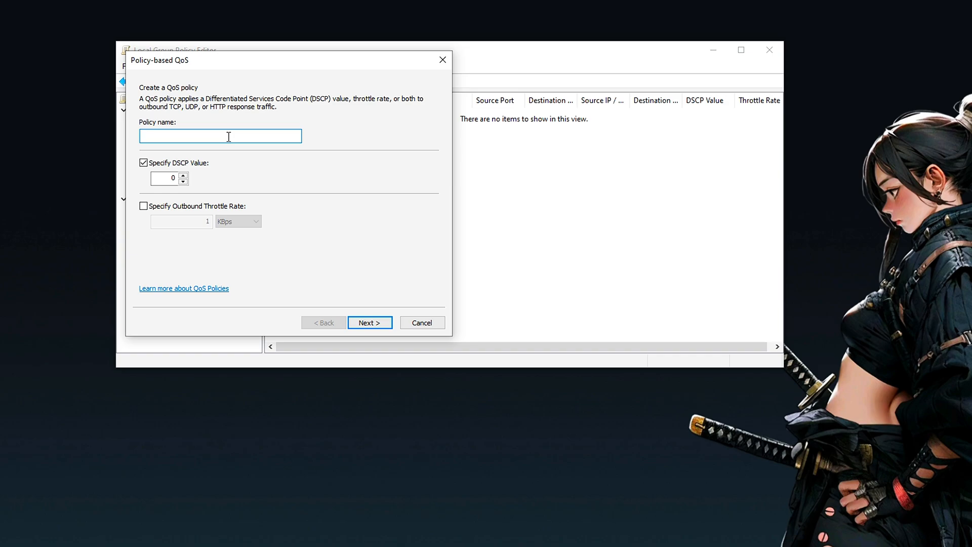
pyautogui.write('App')
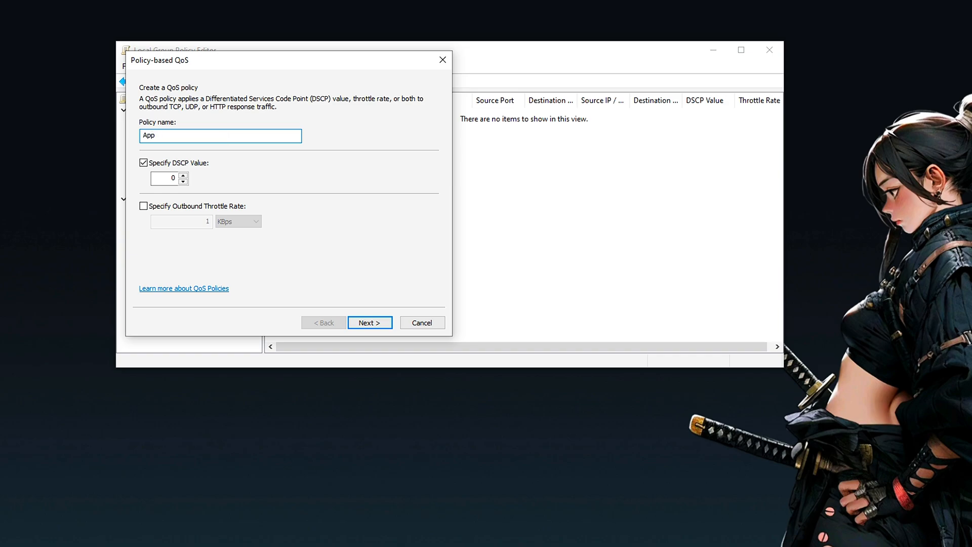
pyautogui.write('Play')
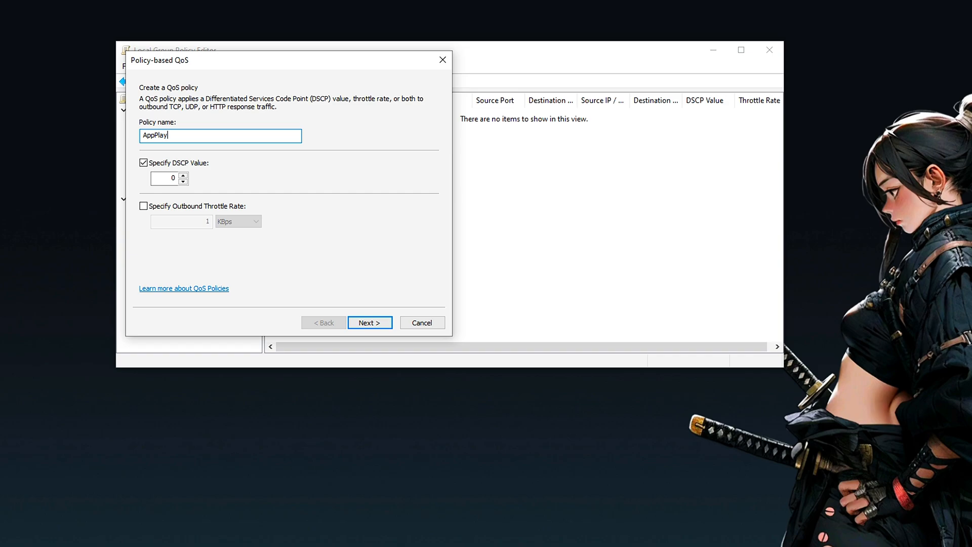
pyautogui.write('er')
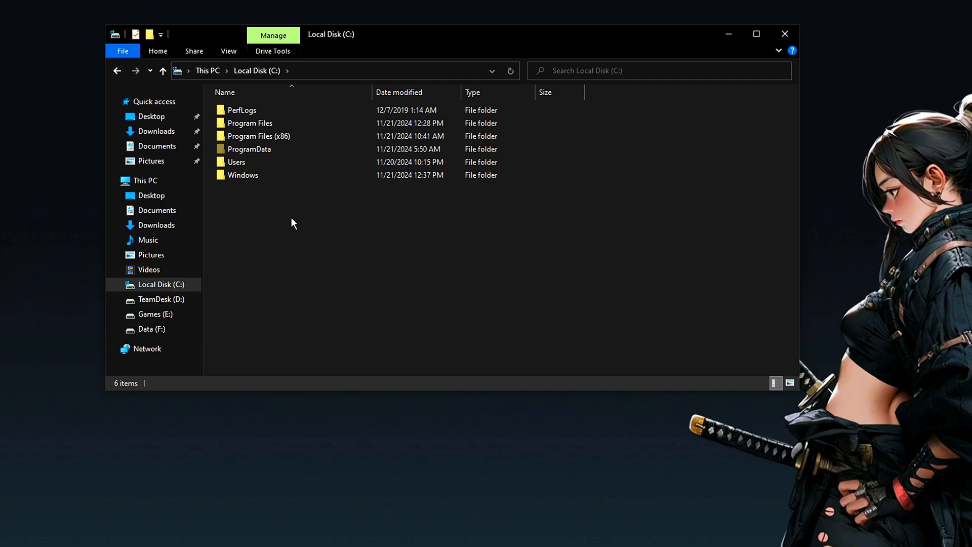
# Browse C:\Program Files\BlueStacks_msi2 in File Explorer to locate HD-Player.
pyautogui.doubleClick(250, 123)
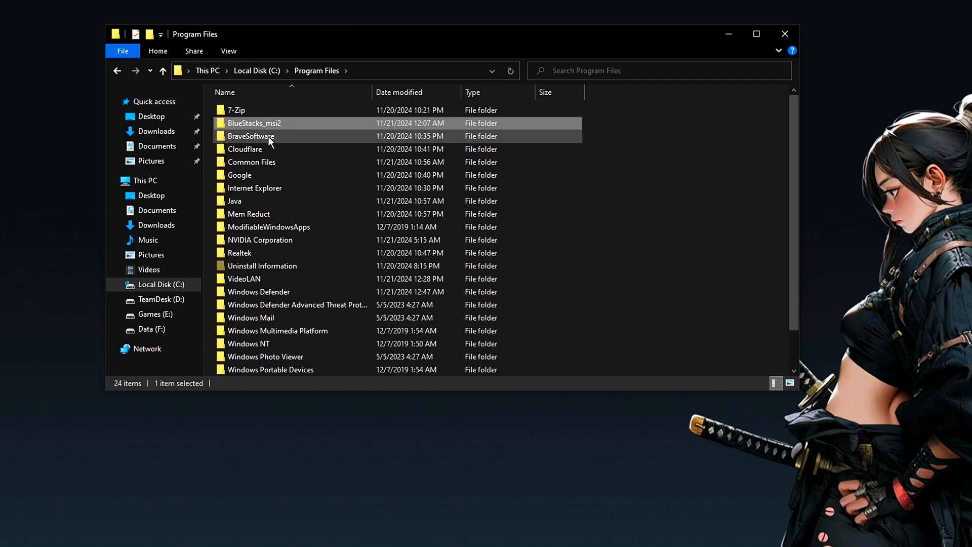
pyautogui.doubleClick(255, 123)
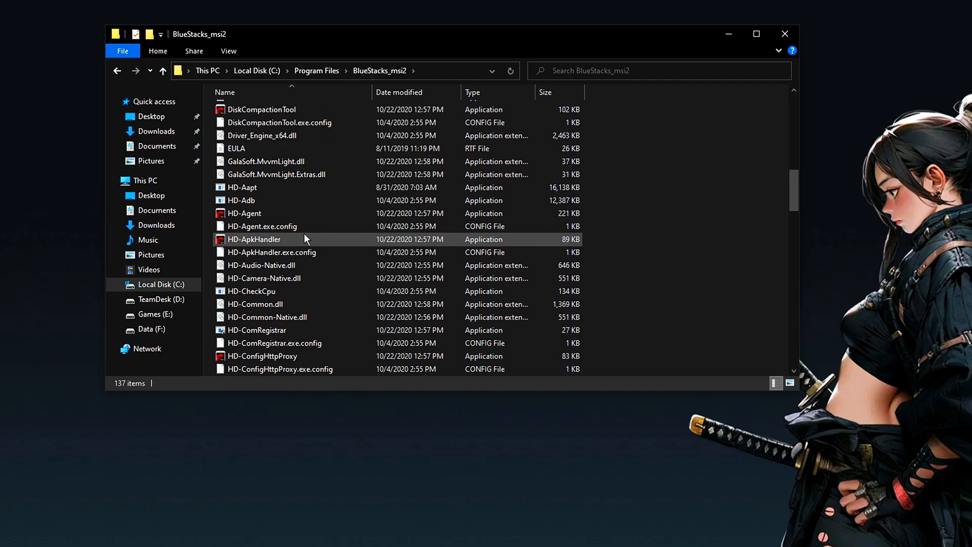
pyautogui.scroll(-3)
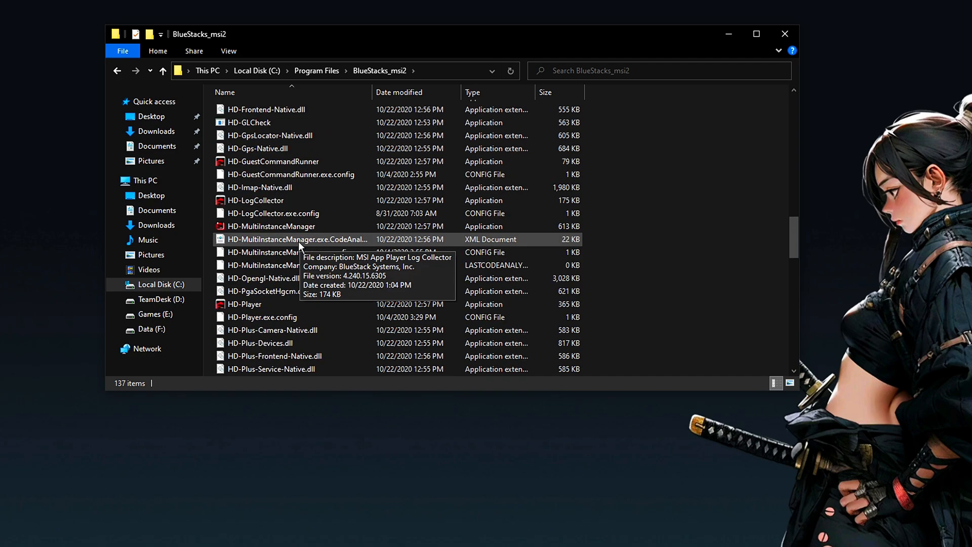
pyautogui.scroll(-3)
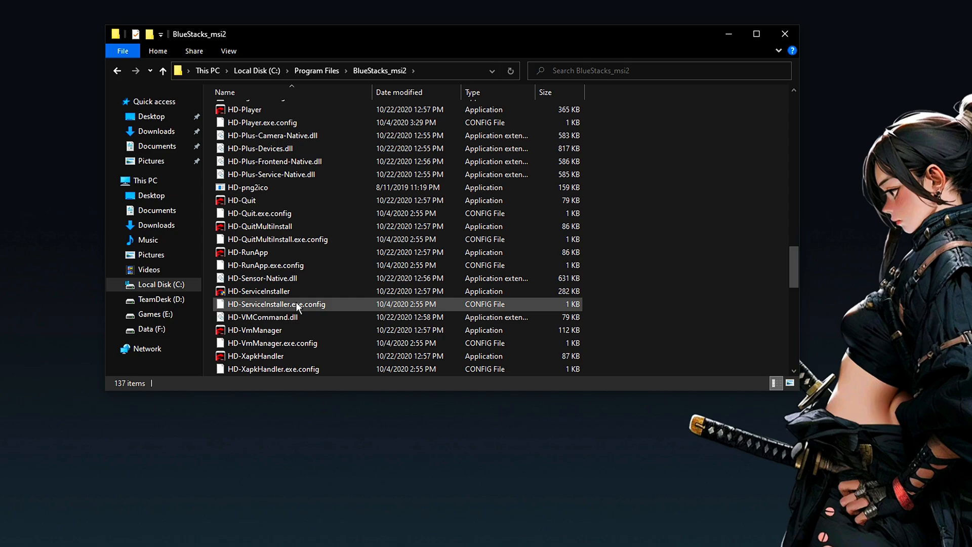
pyautogui.scroll(-3)
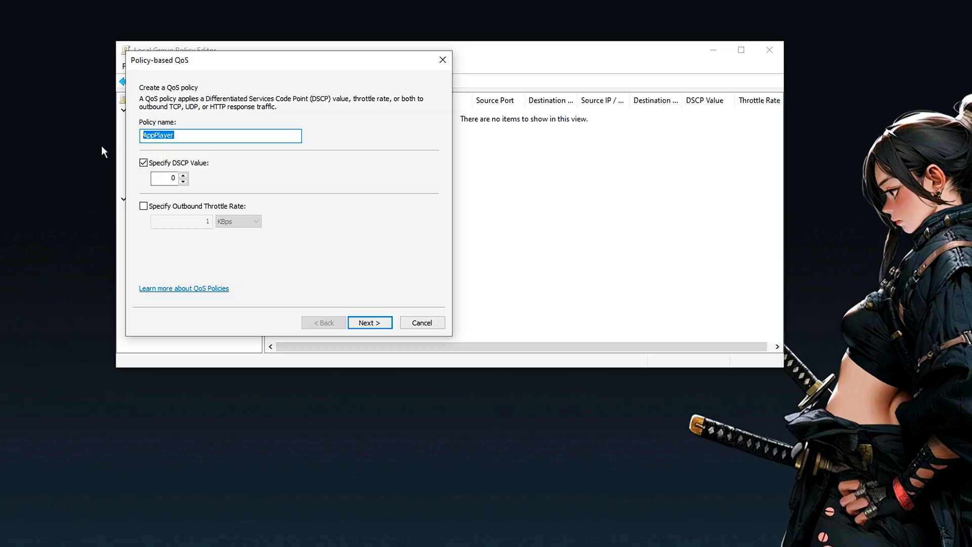
# Give the AppPlayer policy DSCP value 46 and restrict it to one executable.
pyautogui.click(165, 178)
pyautogui.write('46')
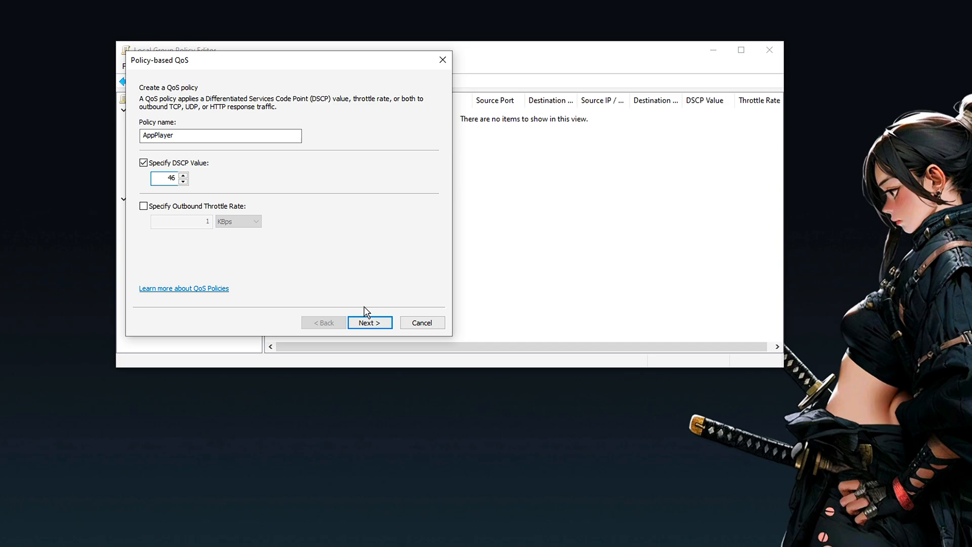
pyautogui.moveTo(388, 315)
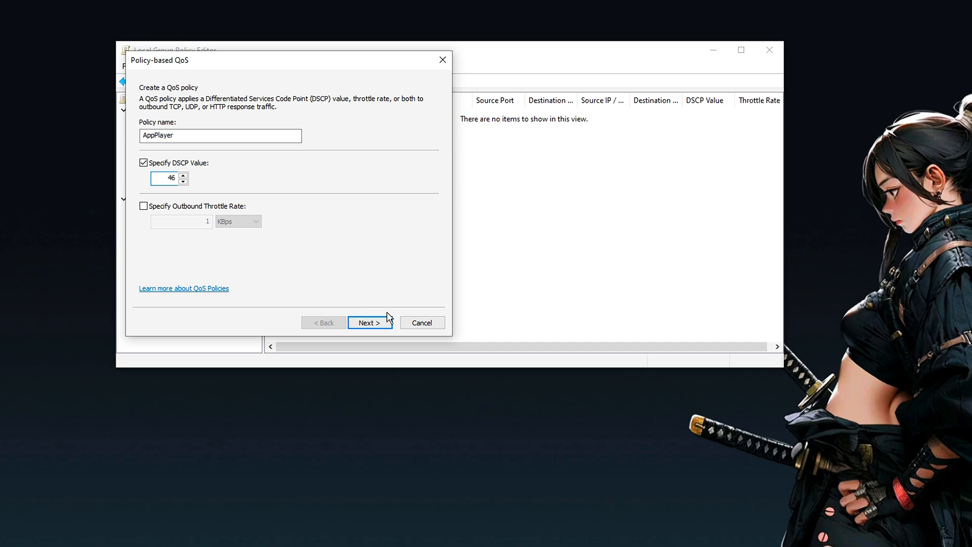
pyautogui.click(370, 323)
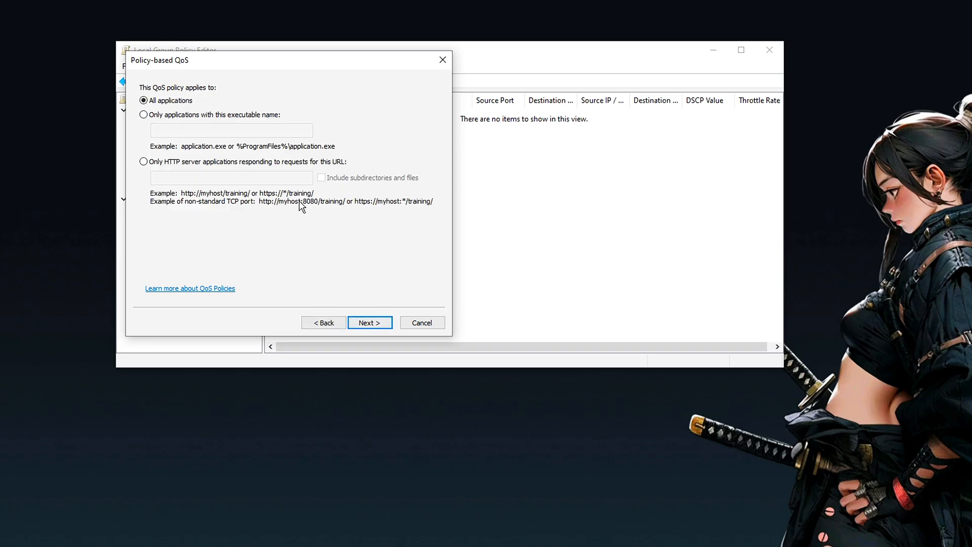
pyautogui.moveTo(231, 120)
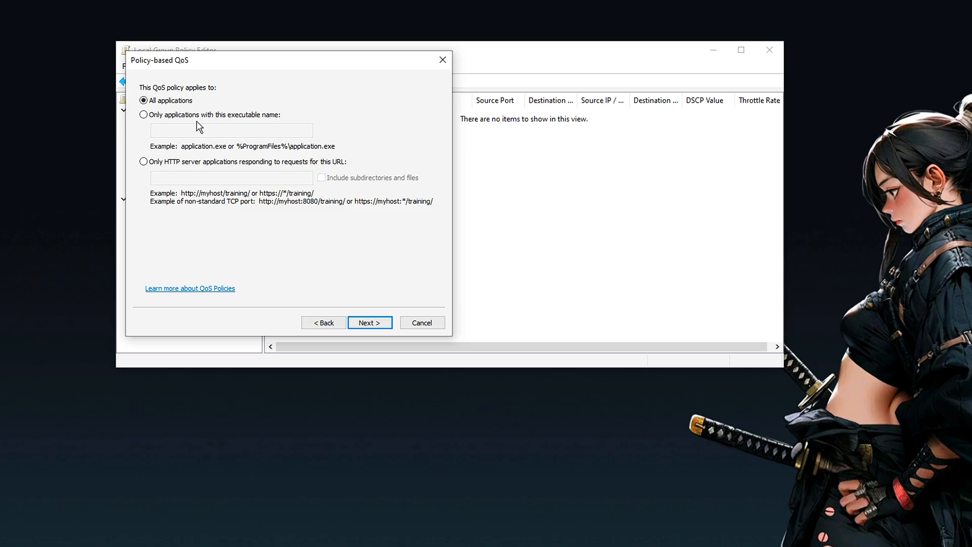
pyautogui.click(144, 114)
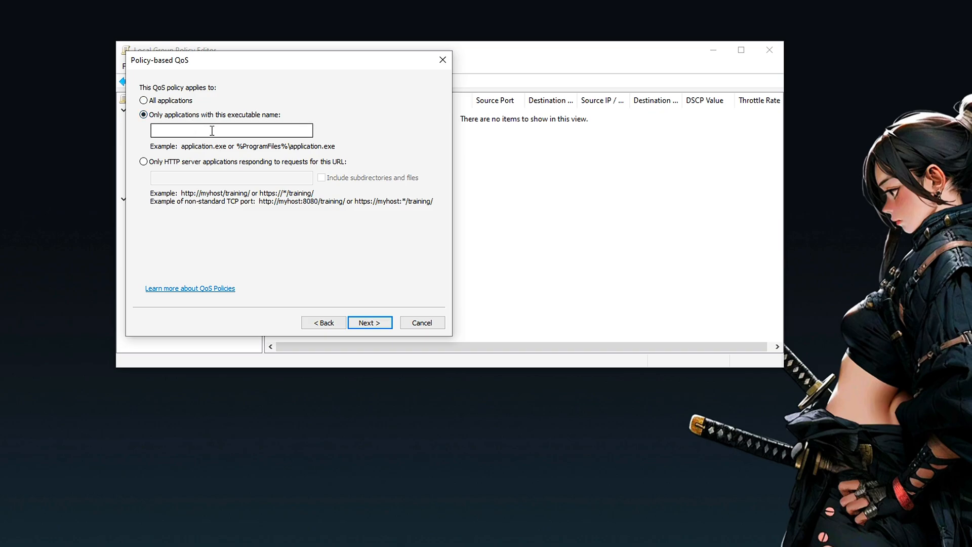
# Enter HD-Player.exe as the executable name and continue to the IP address page.
pyautogui.click(231, 131)
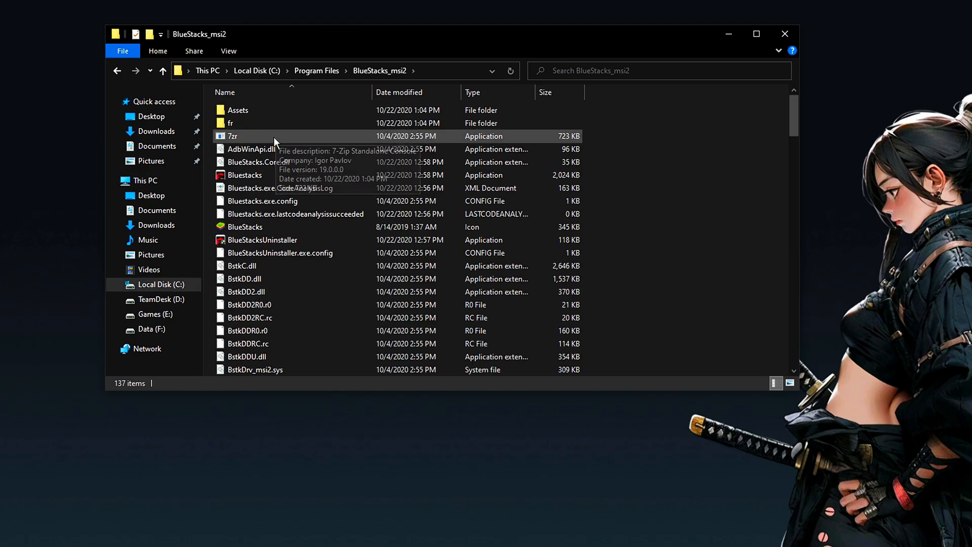
pyautogui.scroll(-3)
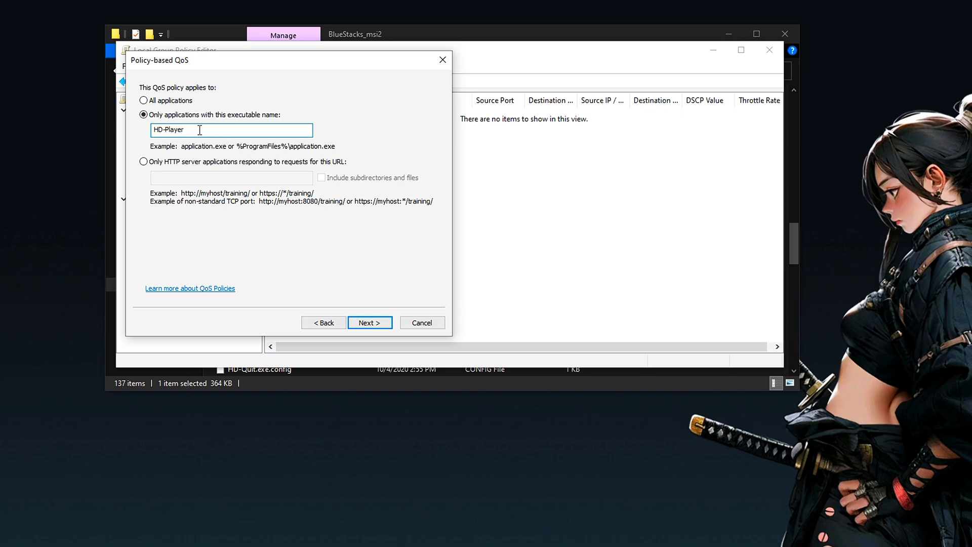
pyautogui.write('.exe')
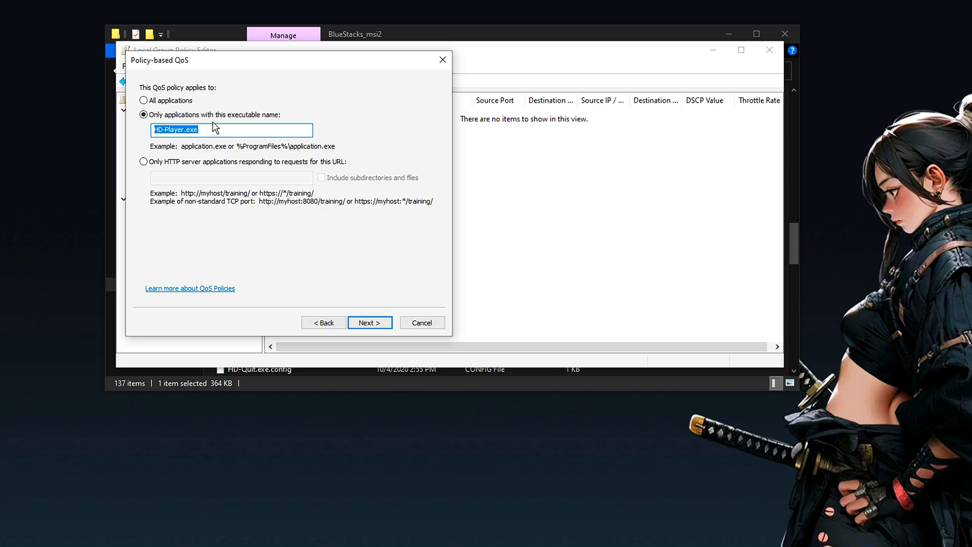
pyautogui.moveTo(231, 118)
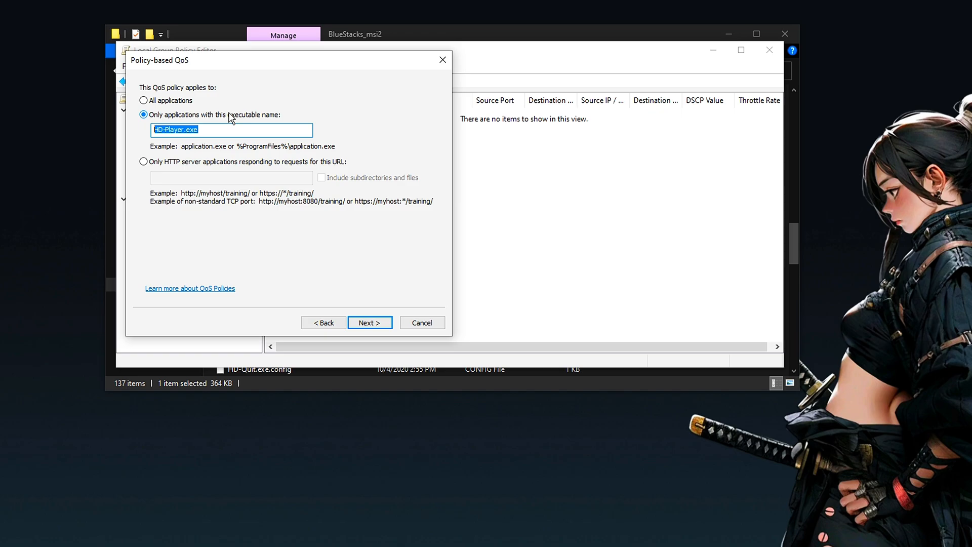
pyautogui.moveTo(239, 108)
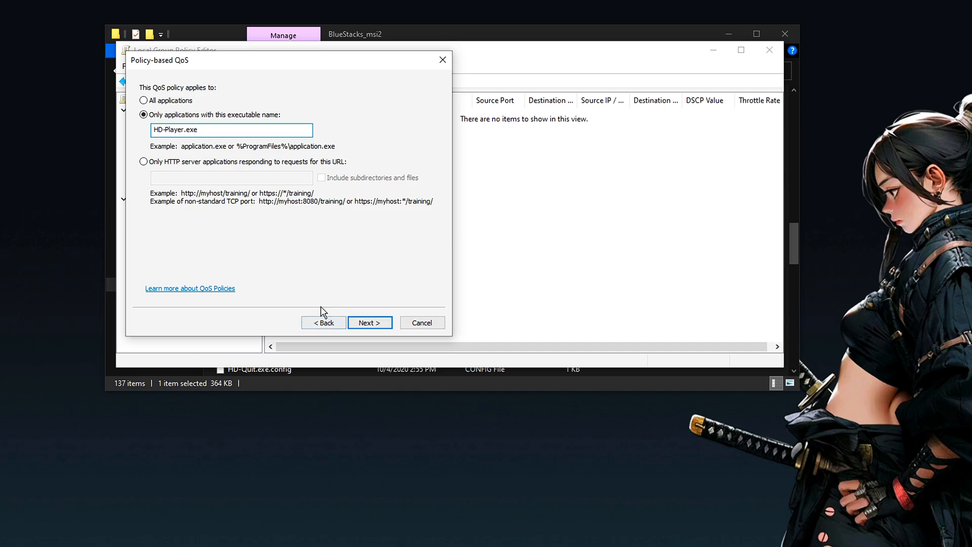
pyautogui.moveTo(375, 312)
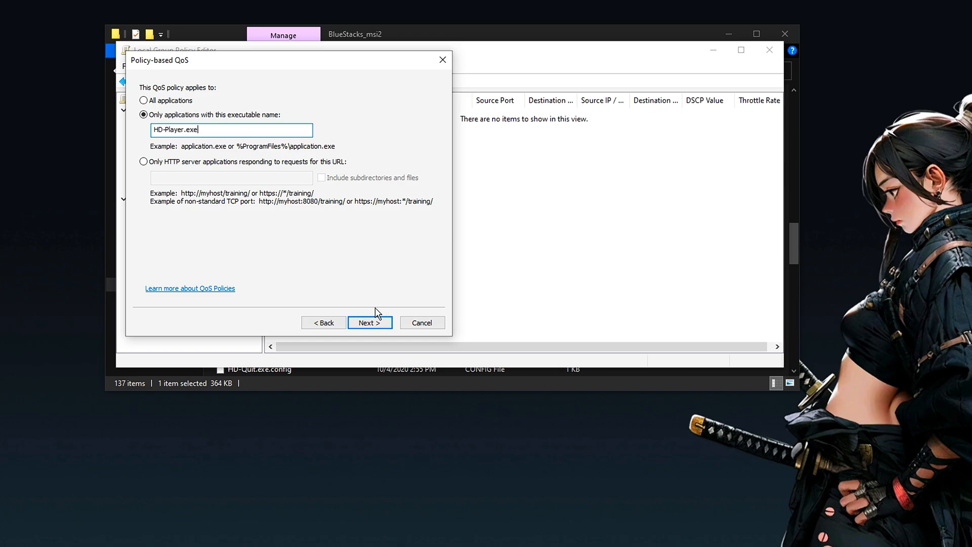
pyautogui.moveTo(371, 310)
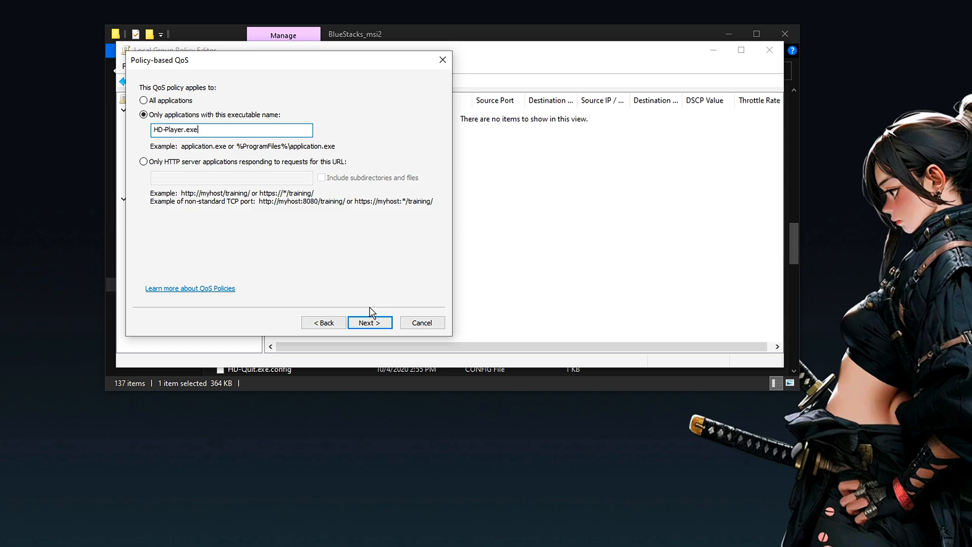
pyautogui.moveTo(363, 340)
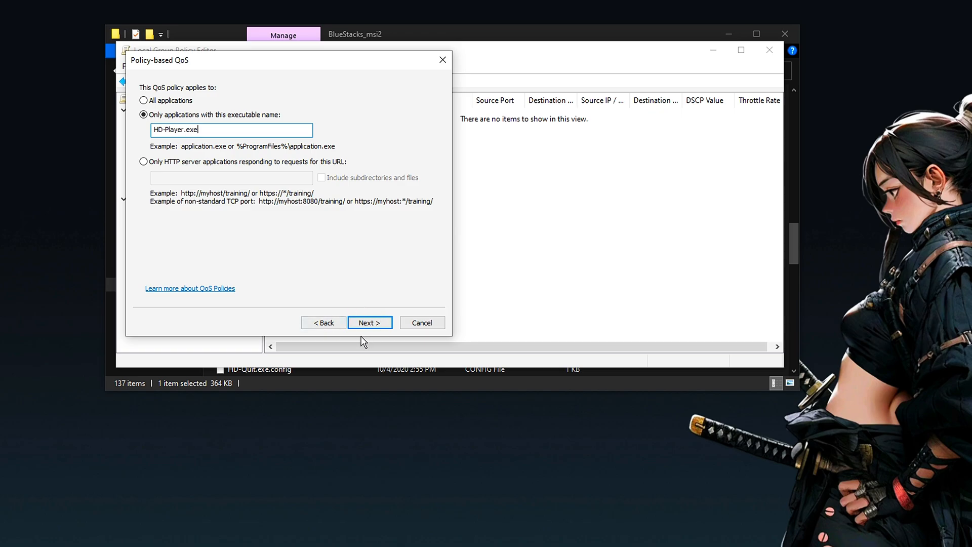
pyautogui.click(370, 323)
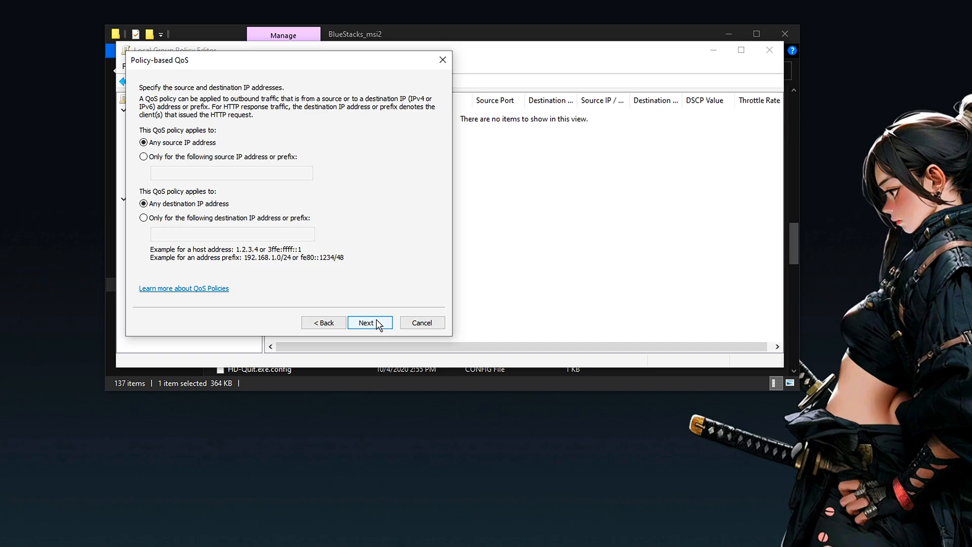
# Keep any source/destination IP, set the protocol to TCP and UDP, and finish.
pyautogui.click(370, 322)
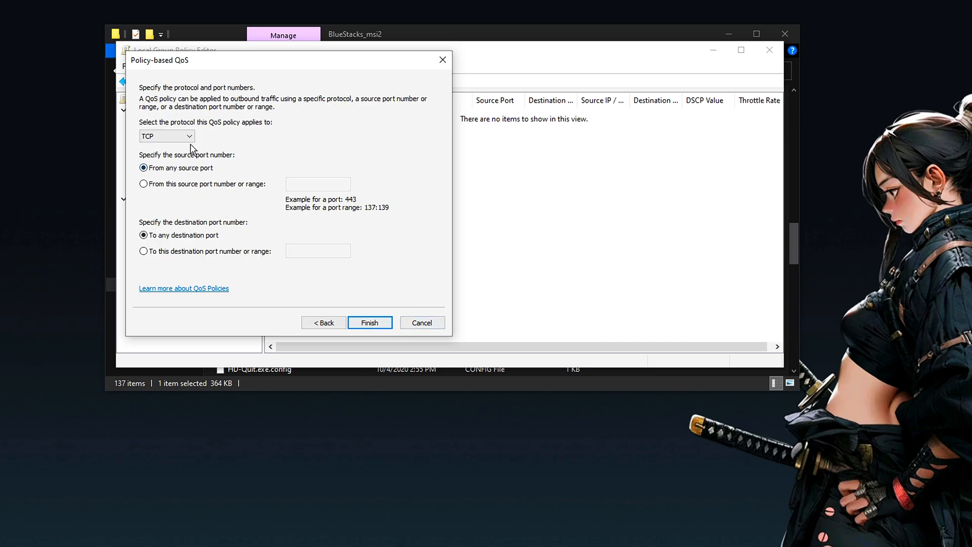
pyautogui.click(167, 136)
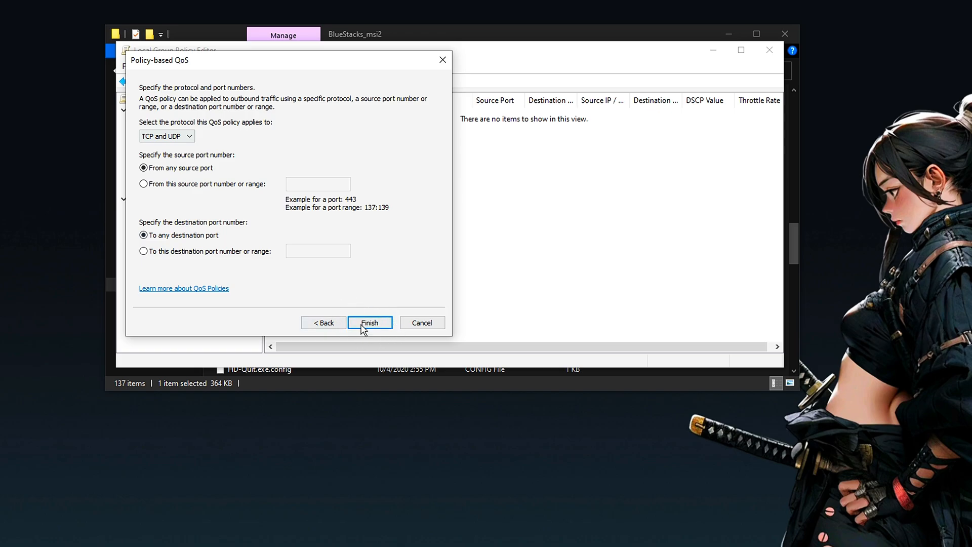
pyautogui.click(370, 322)
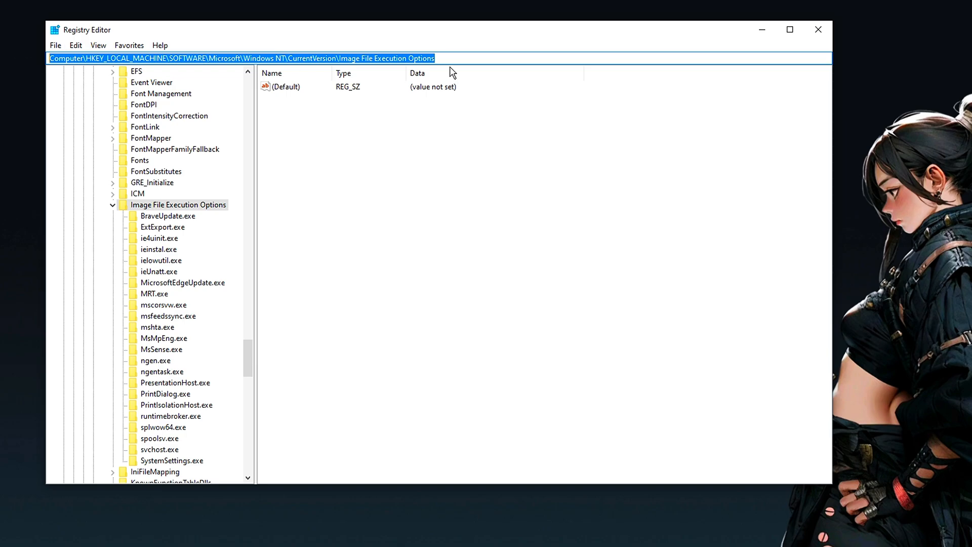
pyautogui.moveTo(8, 66)
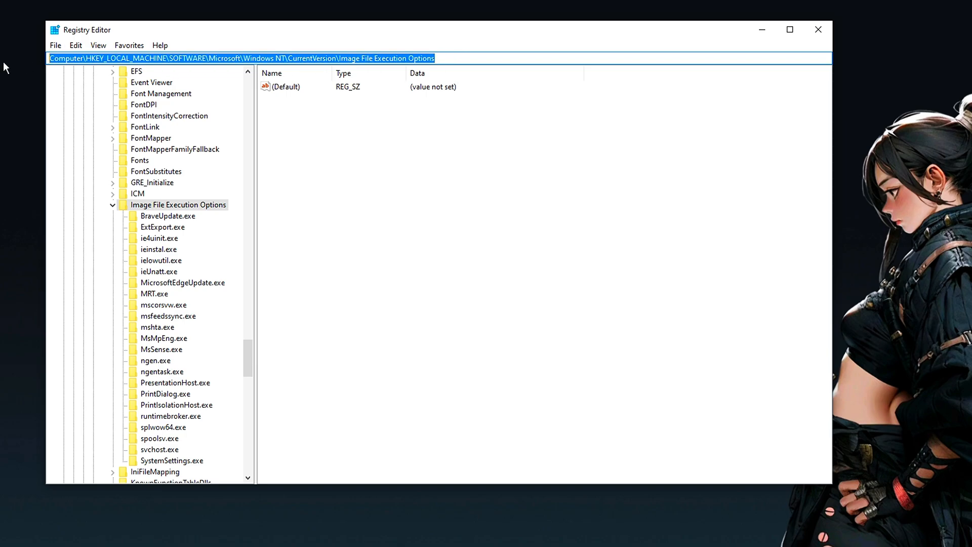